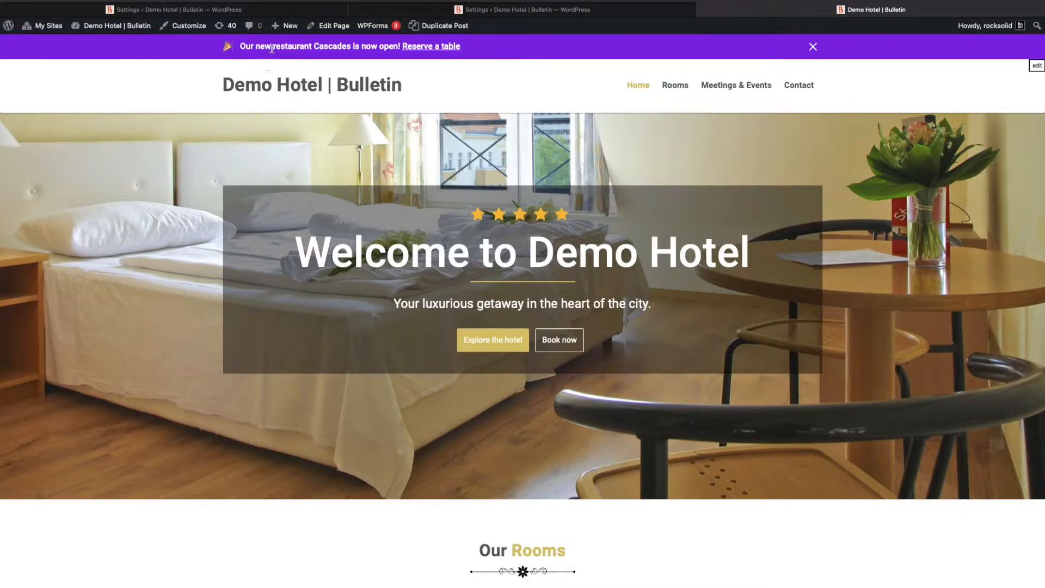
pyautogui.moveTo(346, 59)
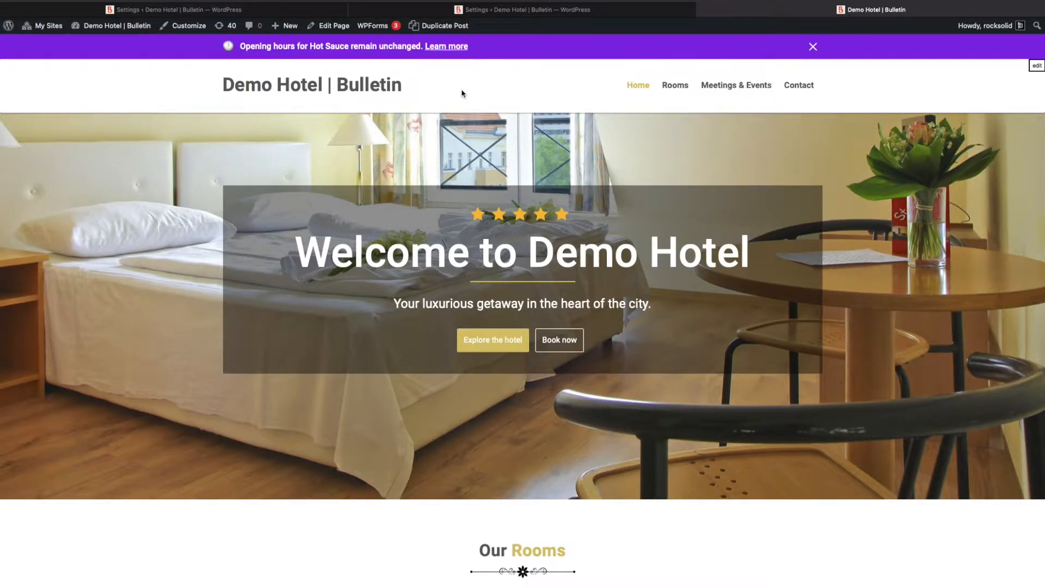
# - Enter .navbar as the CSS selector and enable 'My site has a fixed header'
pyautogui.scroll(-3)
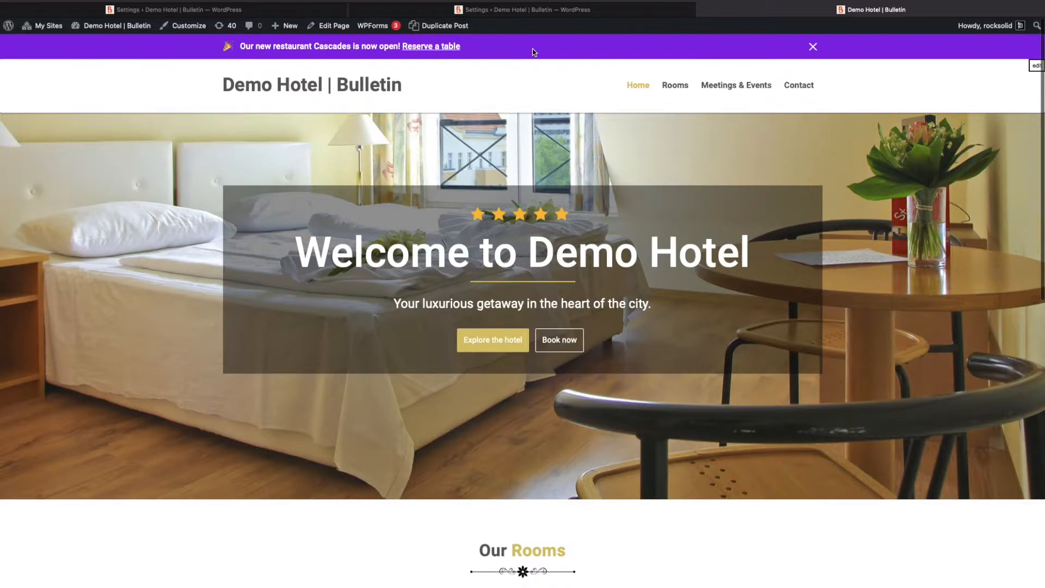
pyautogui.moveTo(495, 27)
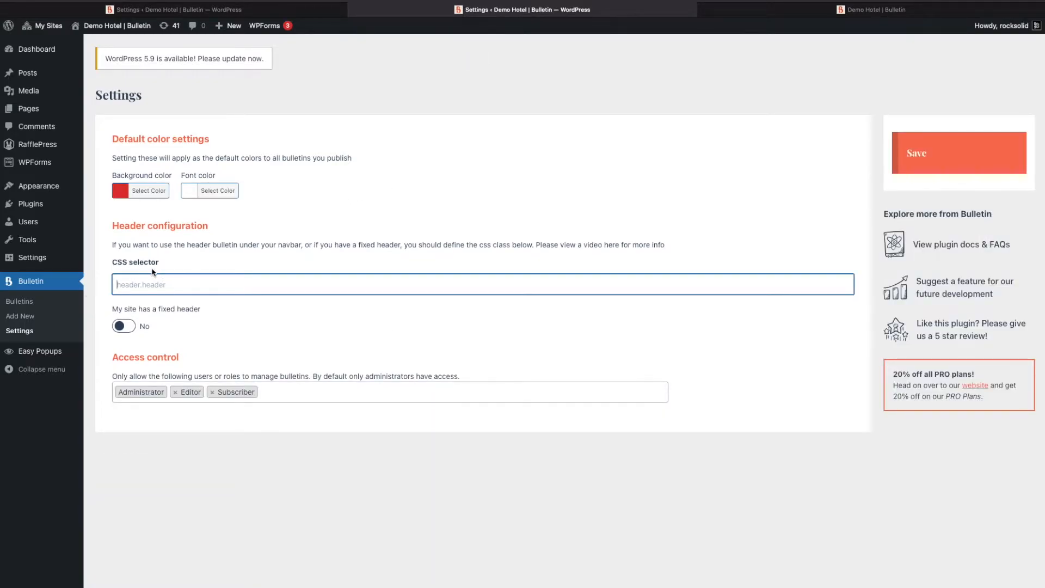
pyautogui.write('.navb')
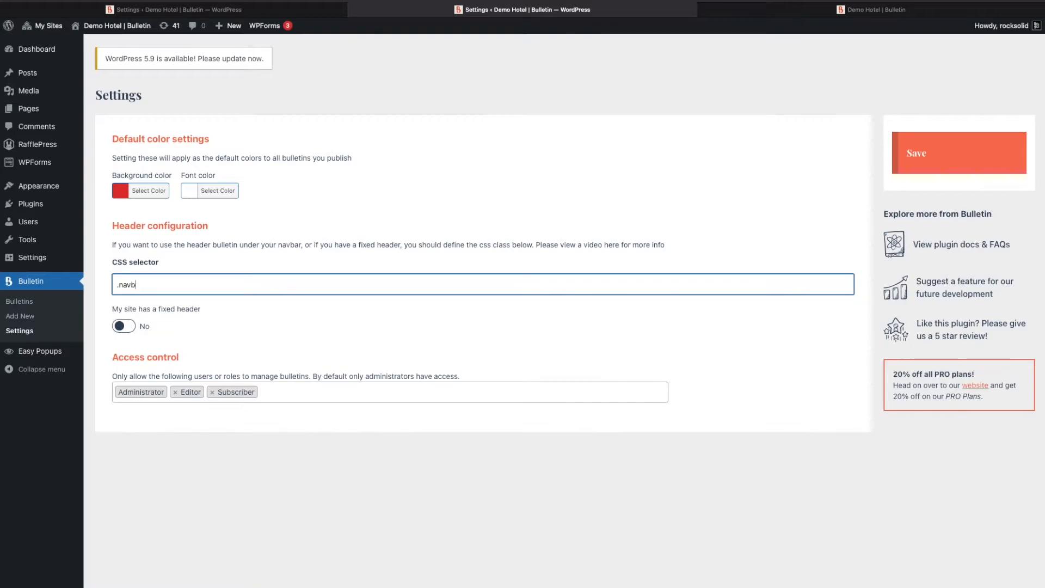
pyautogui.write('ar')
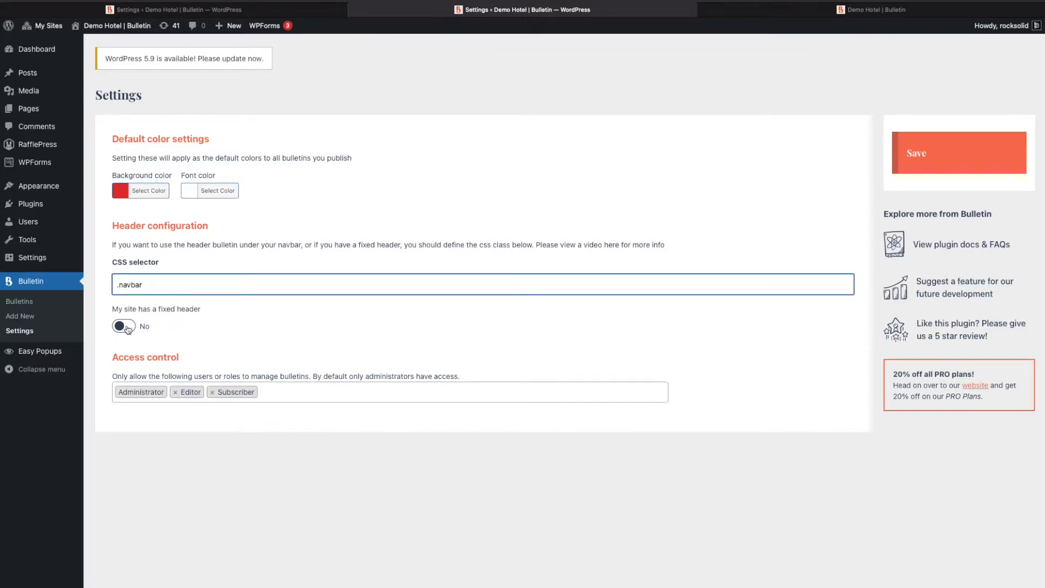
pyautogui.click(123, 325)
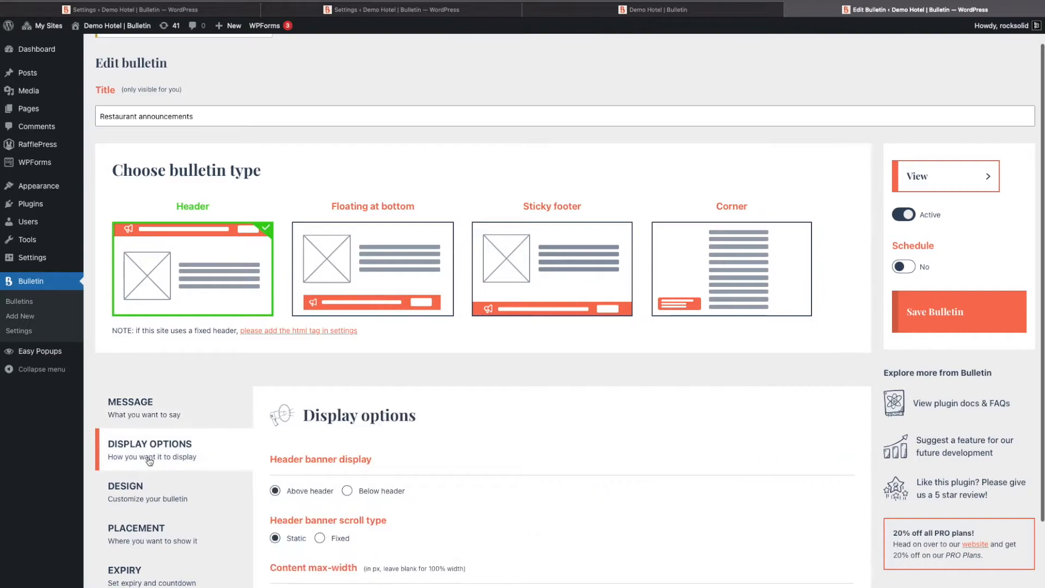
# - Set Header banner scroll type to Fixed and save the Restaurant announcements bulletin
pyautogui.scroll(-3)
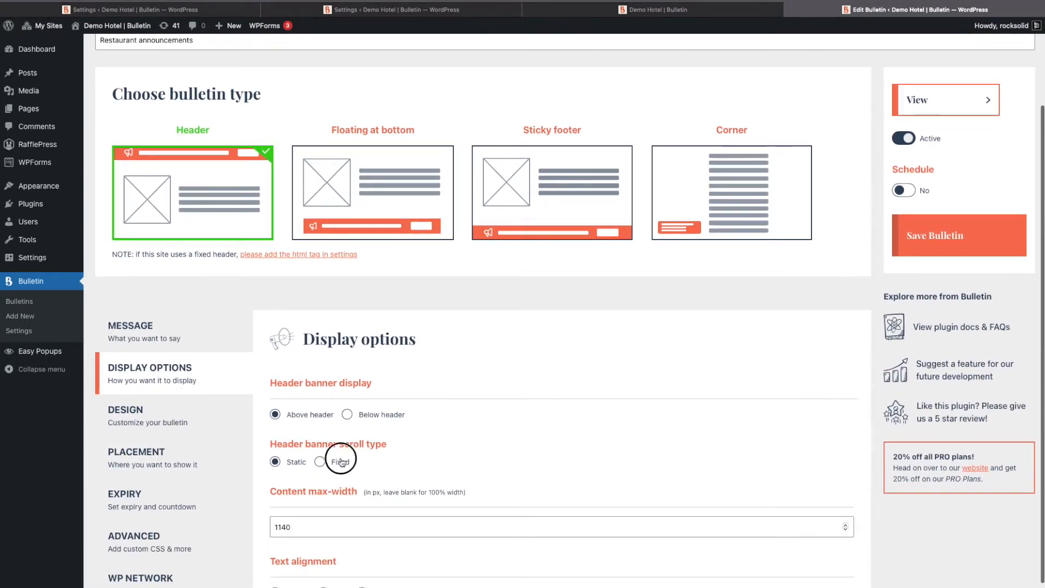
pyautogui.click(319, 462)
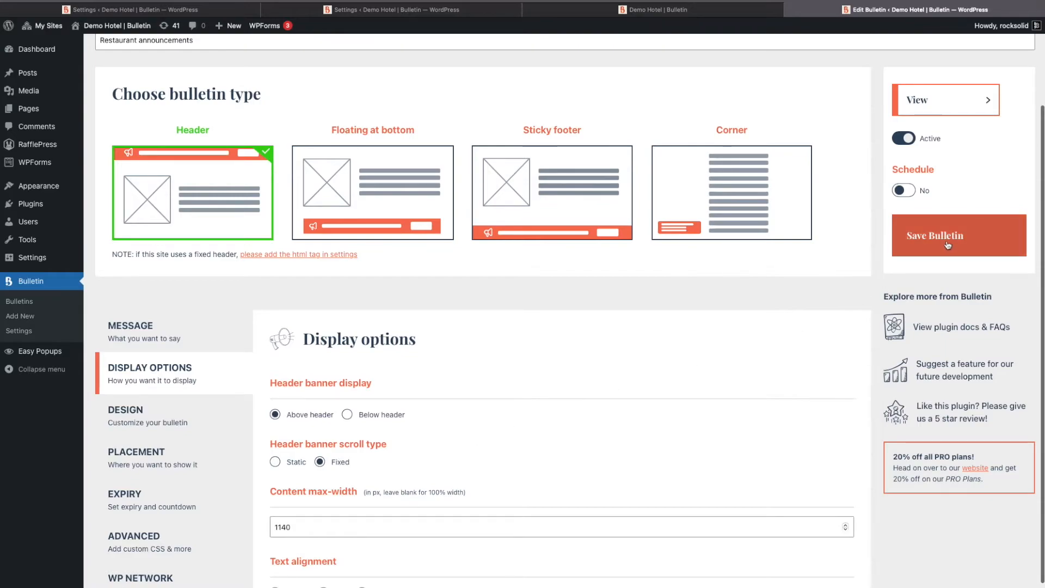
pyautogui.click(958, 235)
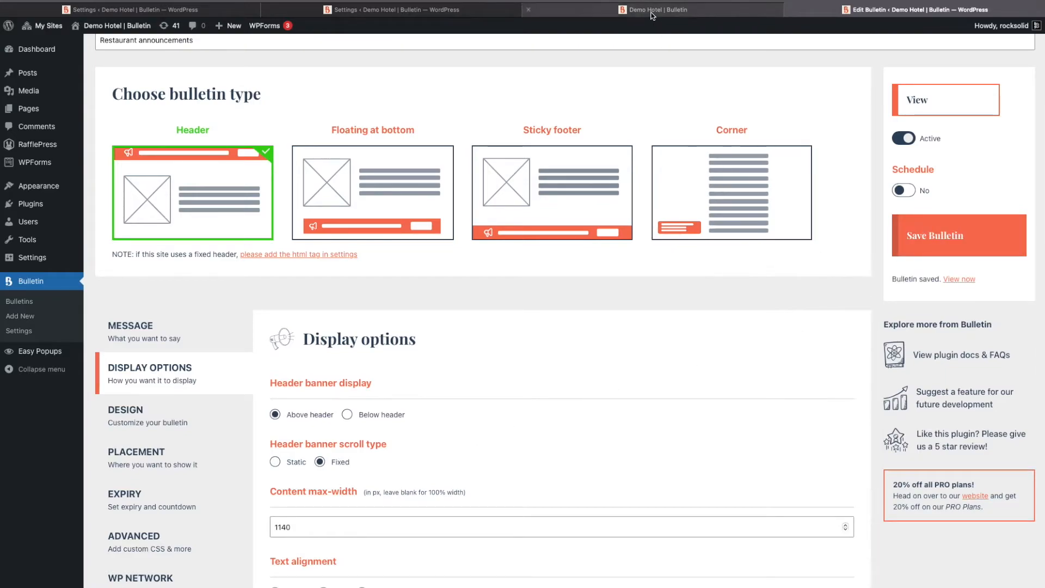
# - Preview the fixed bulletin on the Demo Hotel site, then return to editing
pyautogui.click(666, 9)
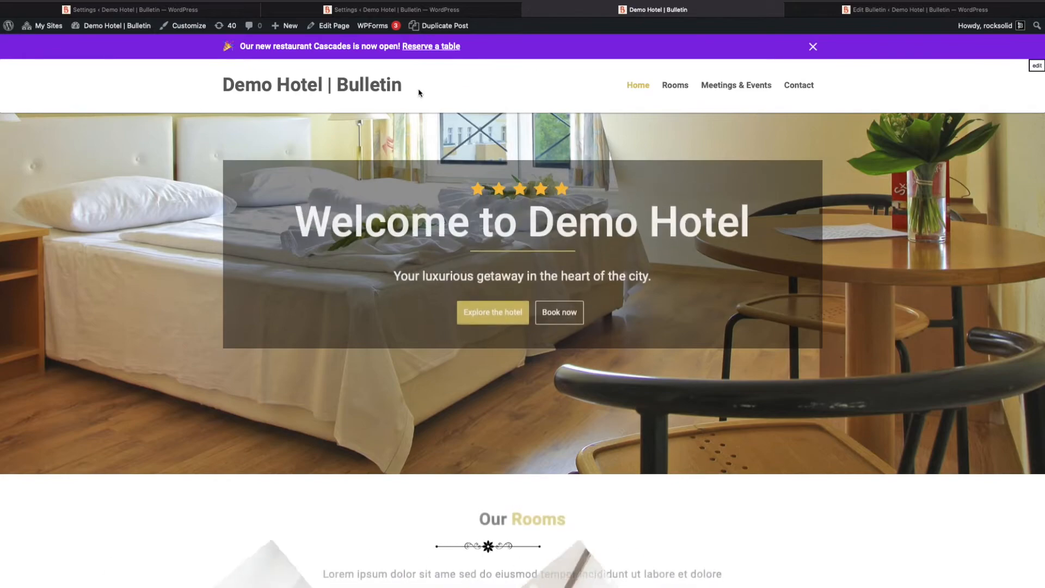
pyautogui.scroll(-3)
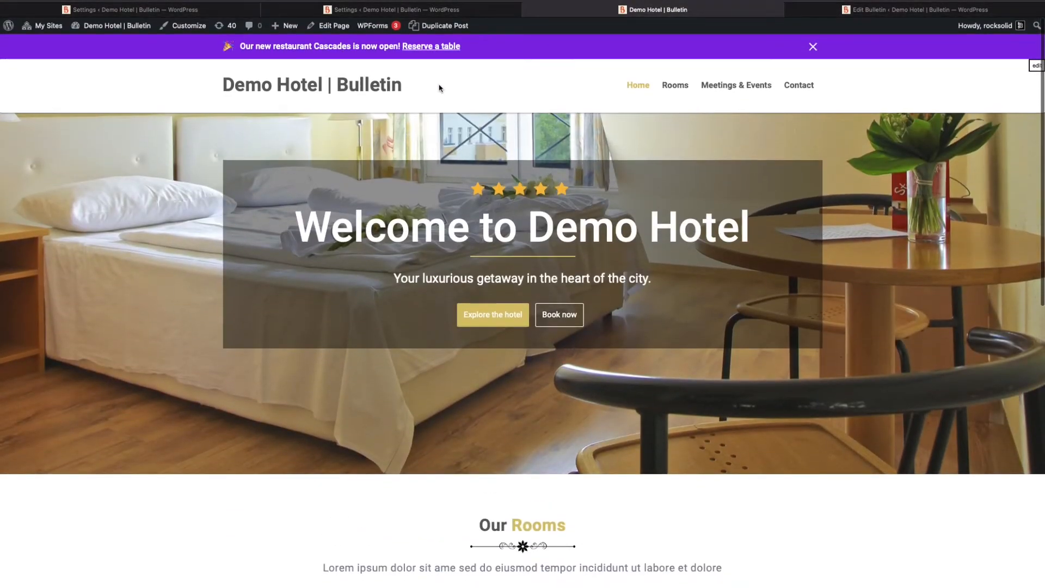
pyautogui.click(920, 10)
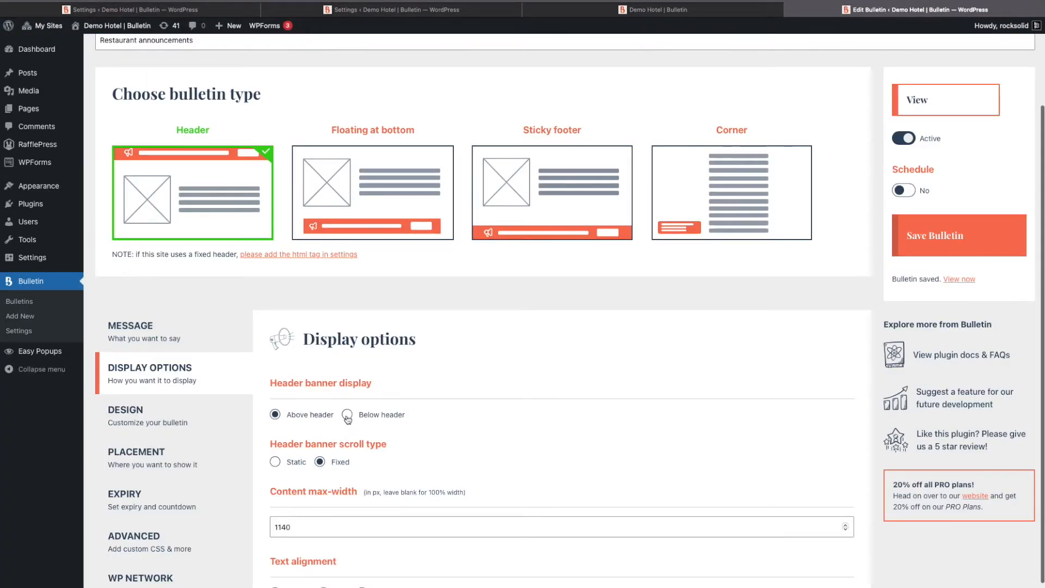
# - Set Header banner display to Below header and save the bulletin
pyautogui.click(347, 415)
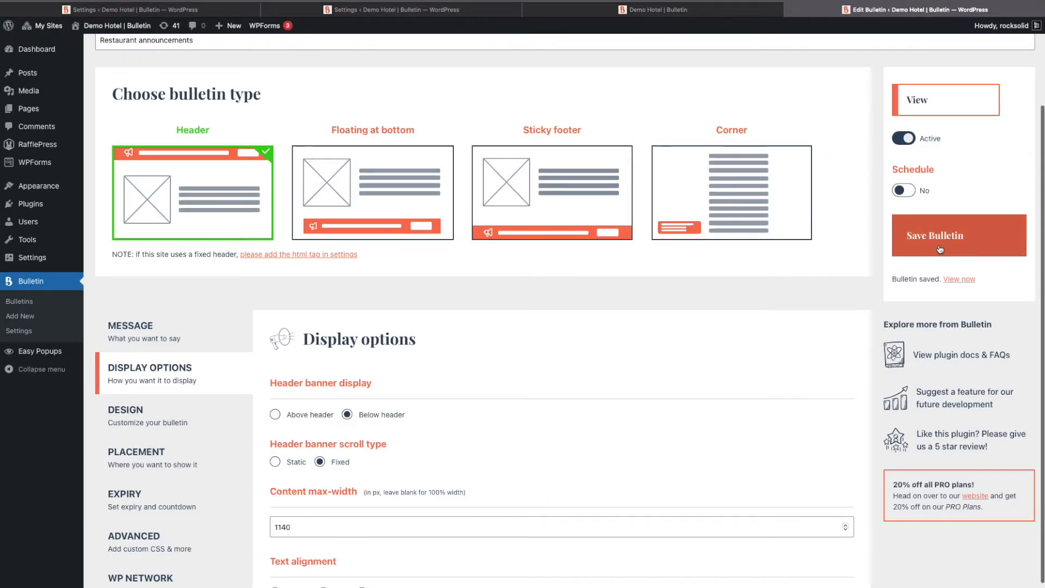
pyautogui.click(653, 10)
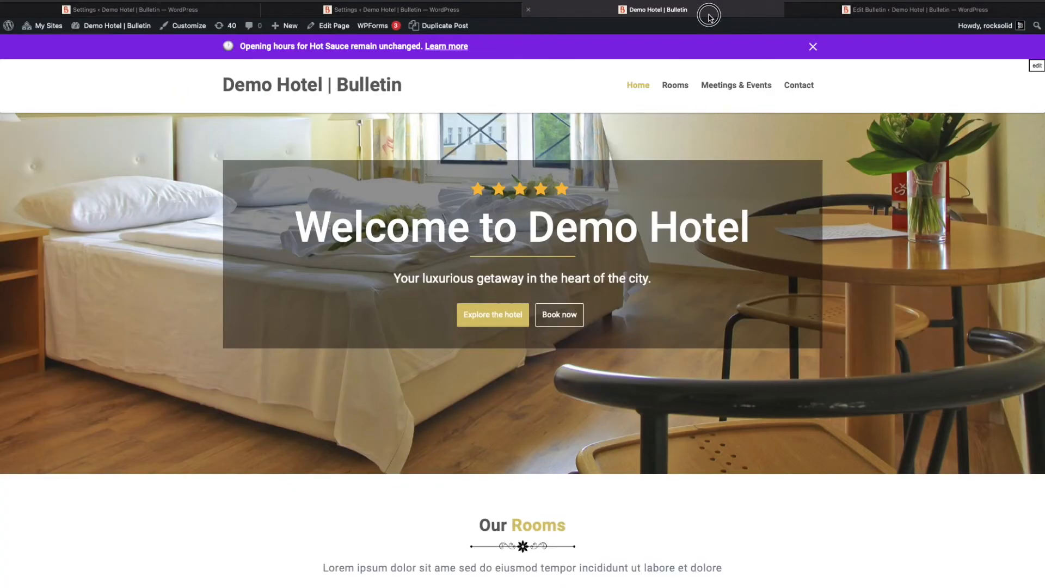